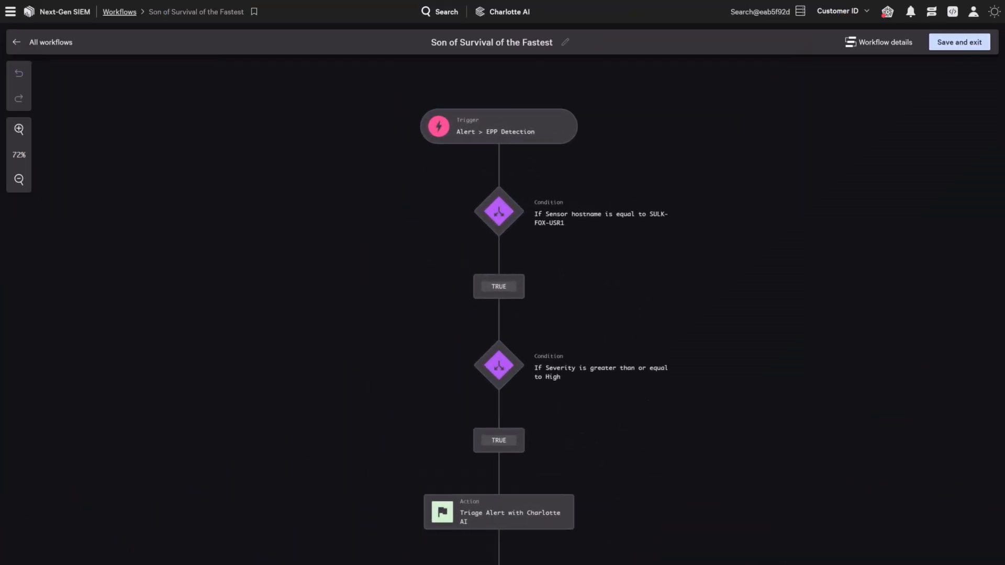
Locate the third Charlotte AI LLM completion action in the workflow and bring up its settings
{"action": "left_click", "coordinate": [498, 127]}
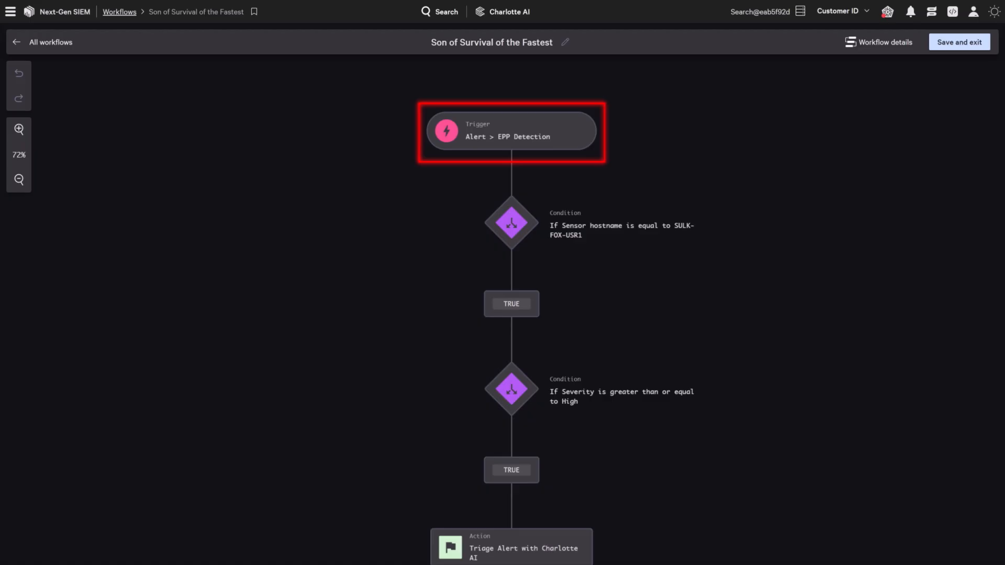
{"action": "scroll", "scroll_direction": "down", "scroll_amount": 3}
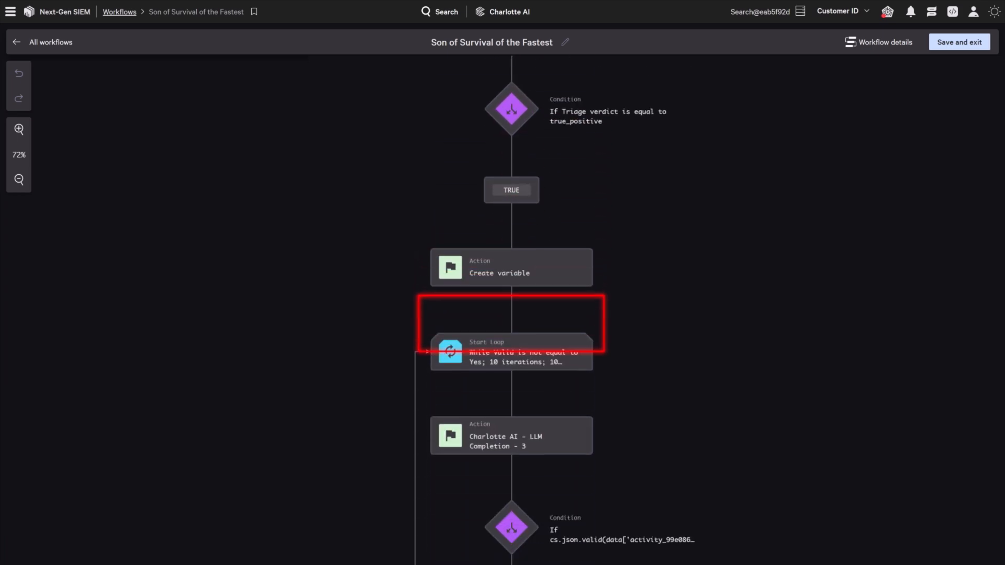
{"action": "left_click", "coordinate": [511, 435]}
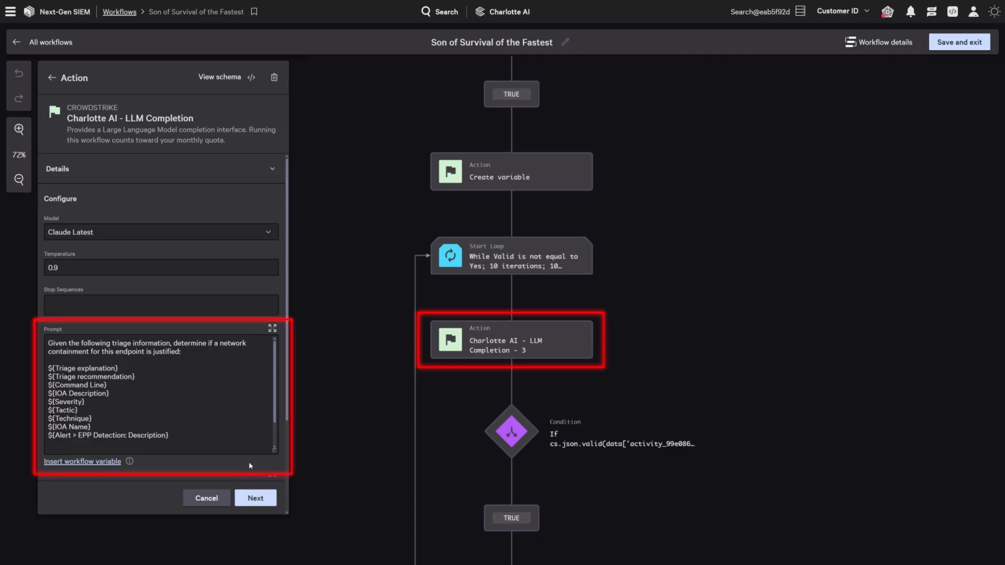
Insert the ExtraHop detection description variable into the containment prompt and leave the settings
{"action": "left_click", "coordinate": [82, 461]}
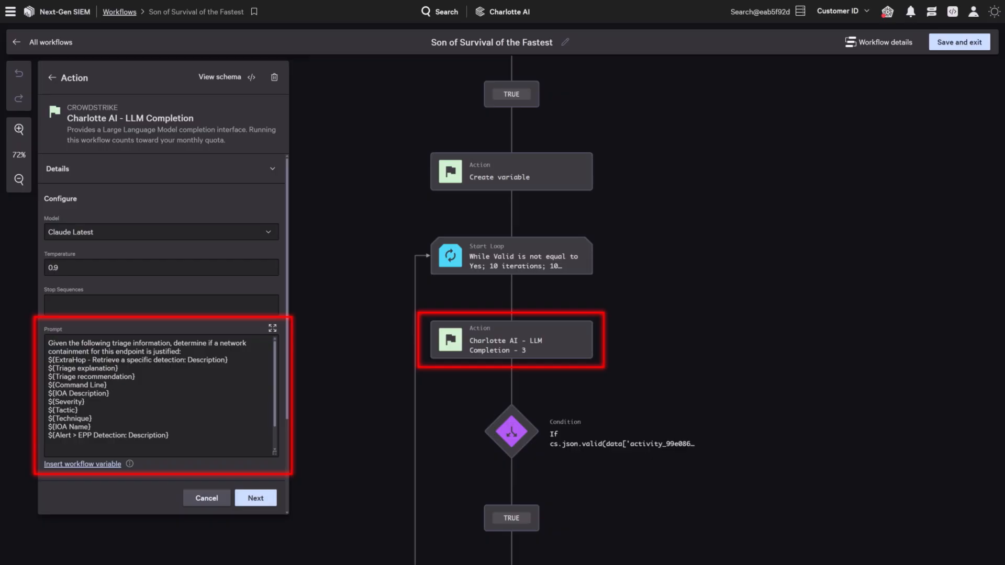
{"action": "left_click", "coordinate": [206, 498]}
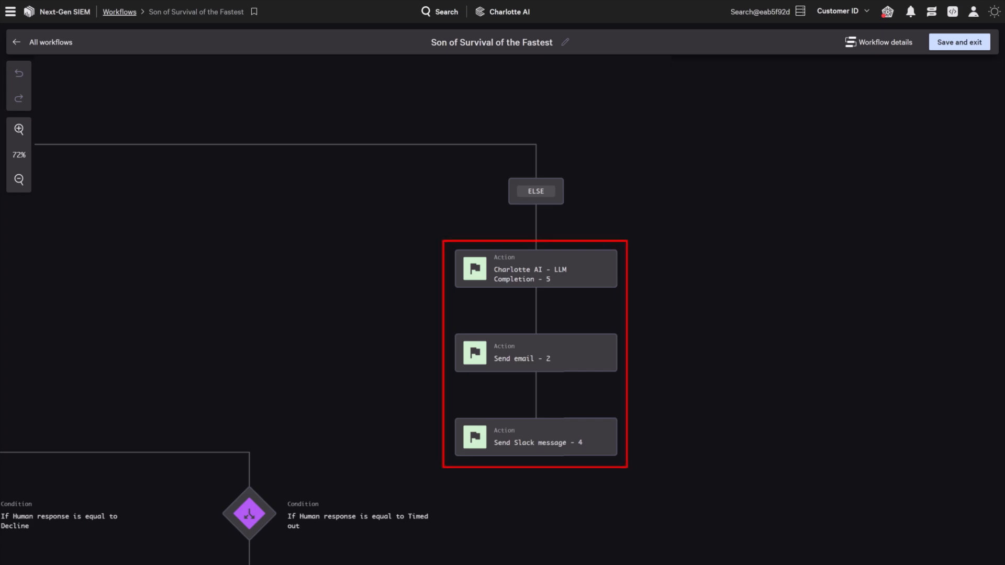
View the Falcon alert in the soc-response-team Slack channel, then show LLM Completion 6's remediation-script prompt
{"action": "left_click", "coordinate": [535, 436]}
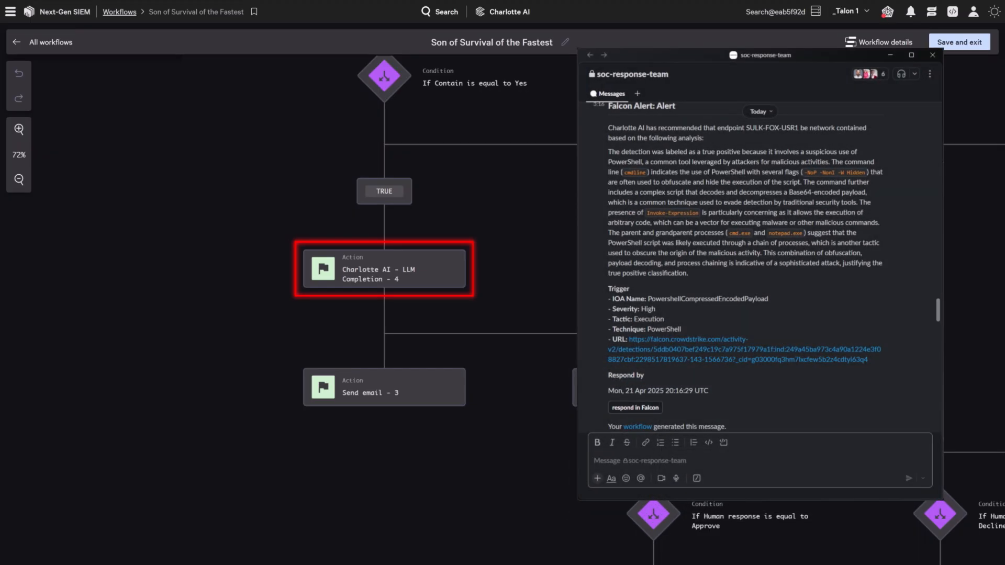
{"action": "left_click", "coordinate": [931, 56]}
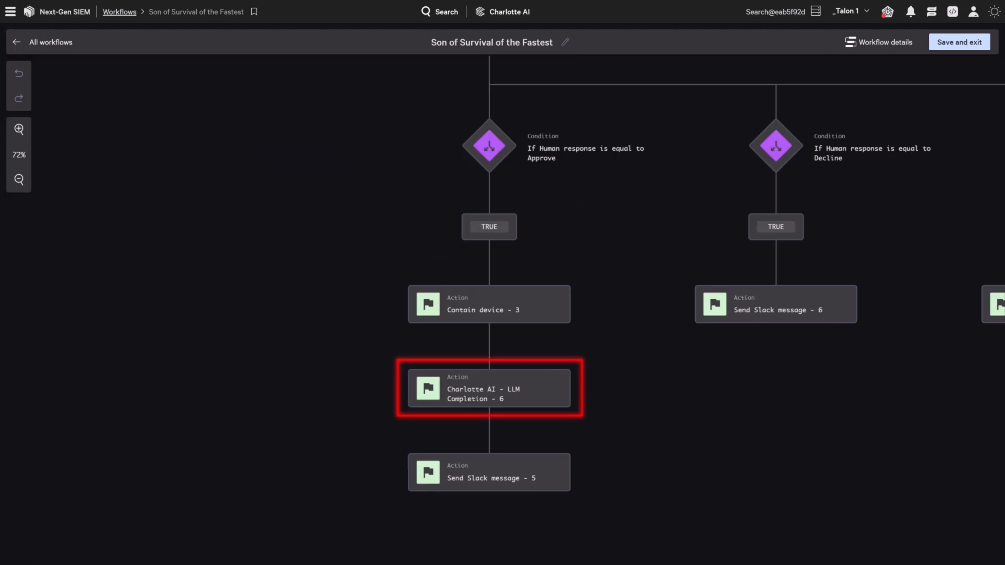
{"action": "left_click", "coordinate": [489, 388]}
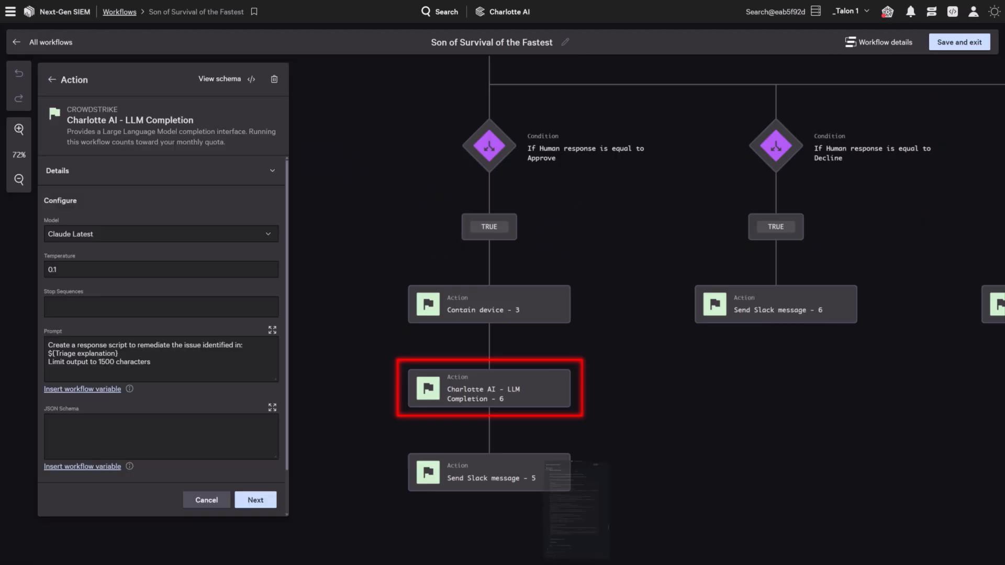